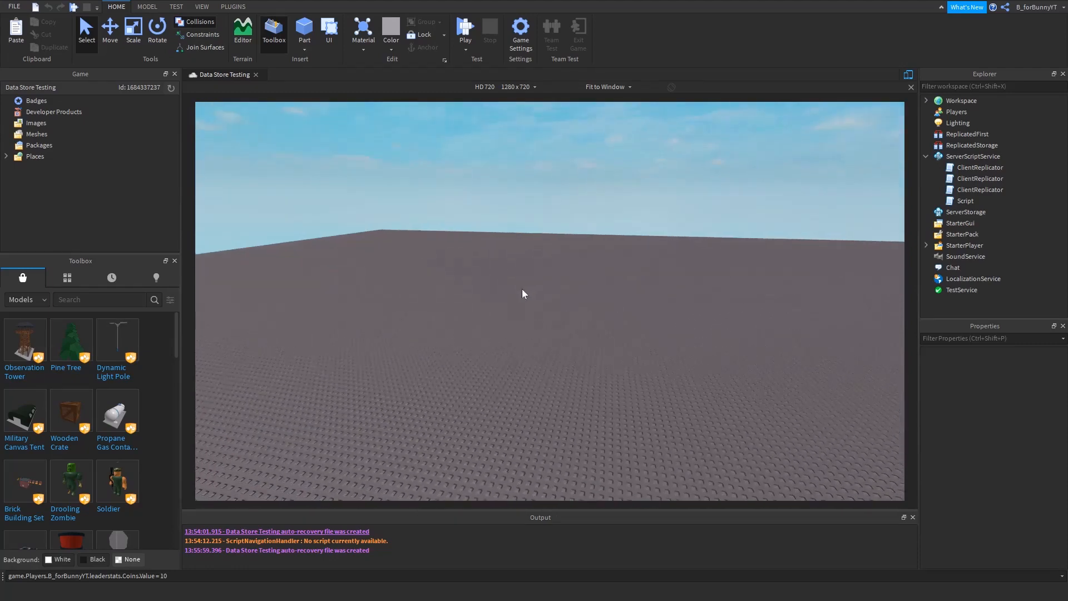
Step: Open the ServerScriptService Script in the editor, glance at Plugins, and return to the Script tab
double_click(981, 167)
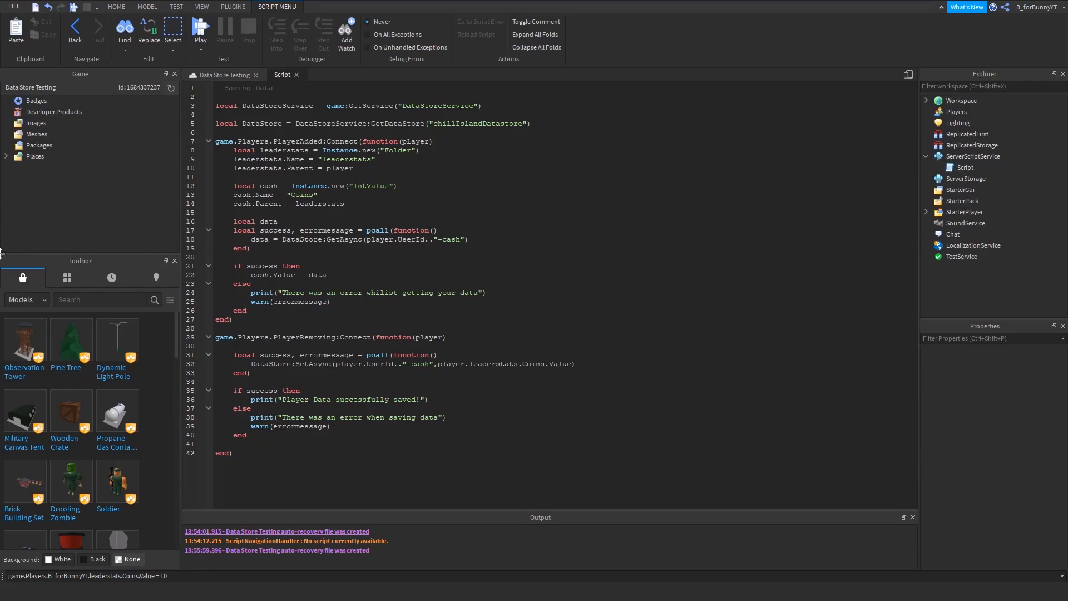
click(233, 6)
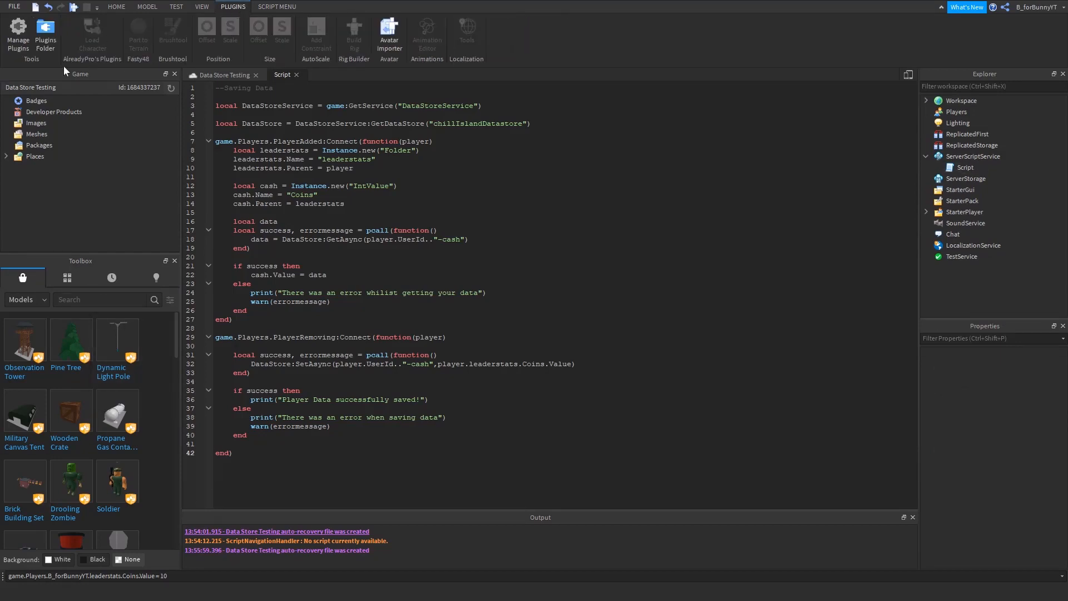
mouse_move(126, 18)
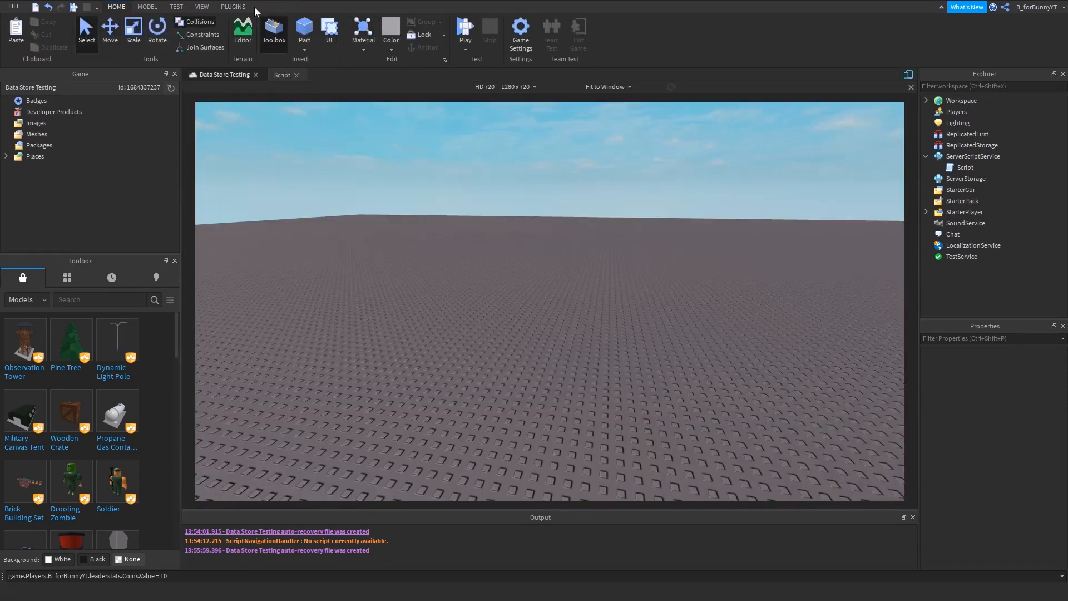
click(232, 6)
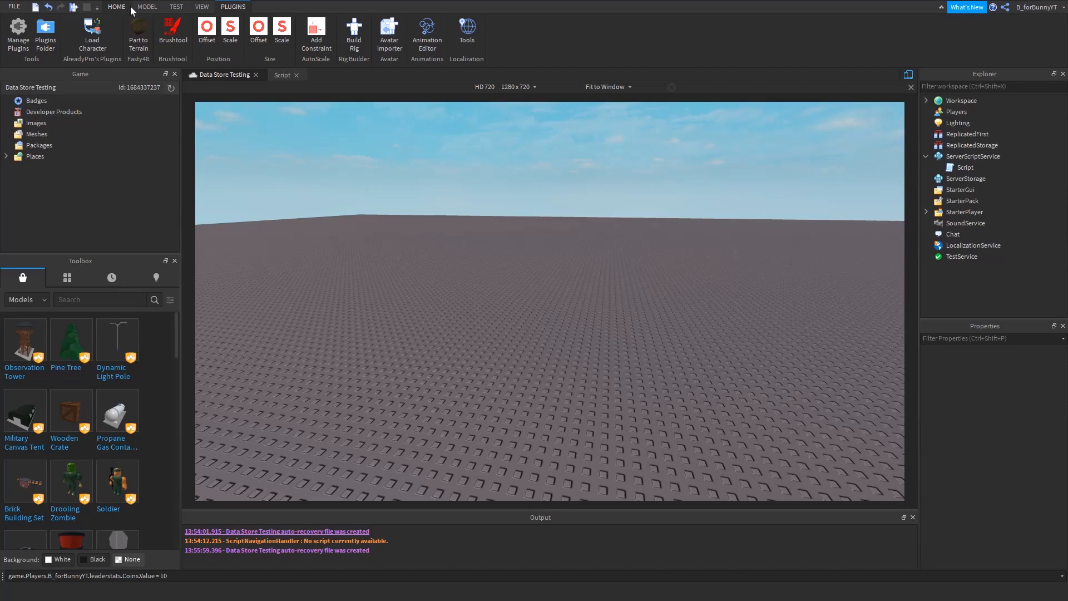
click(281, 75)
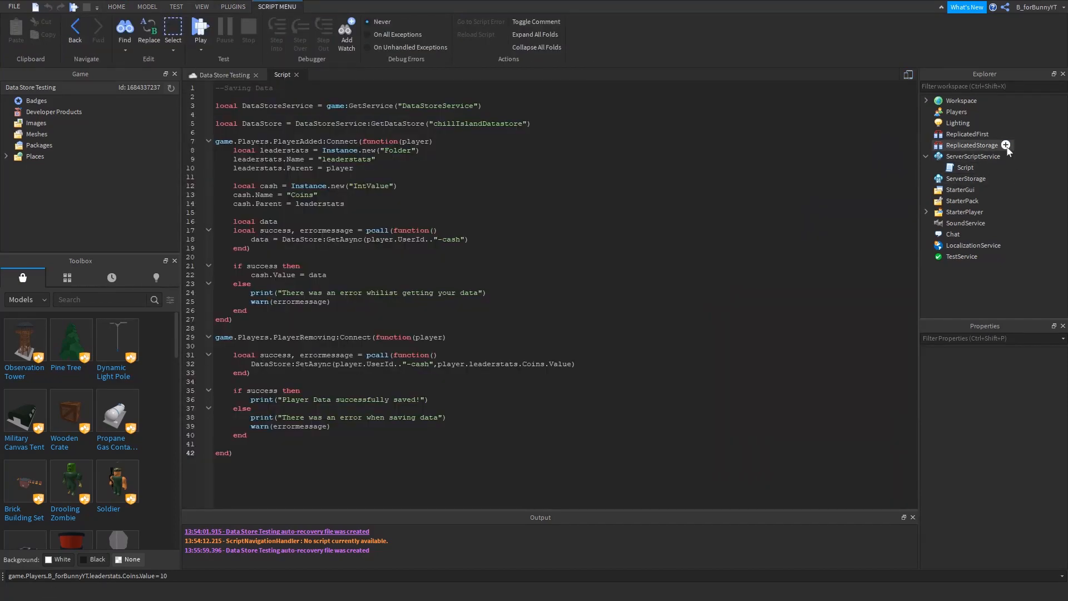
Step: Close Roblox Studio past the save-changes prompt and switch to the Chrome game page
click(964, 167)
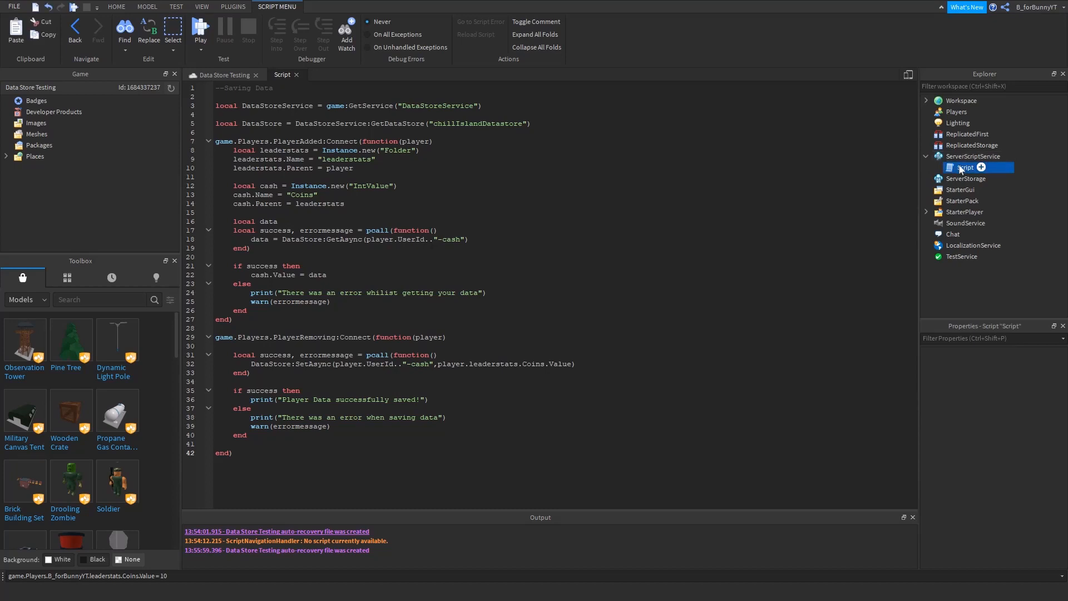
click(964, 167)
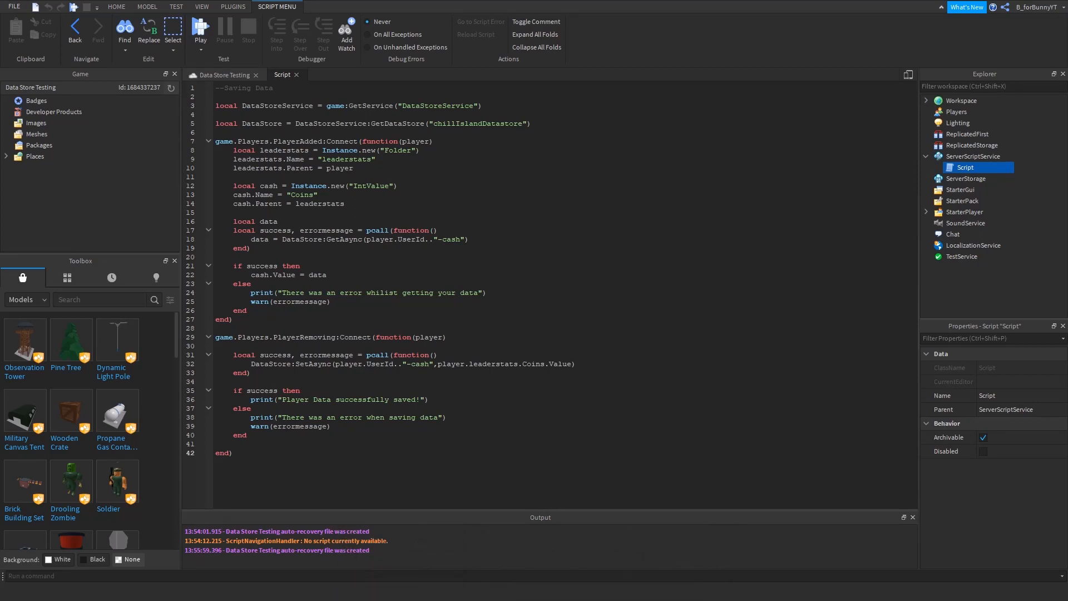
key(ctrl+a)
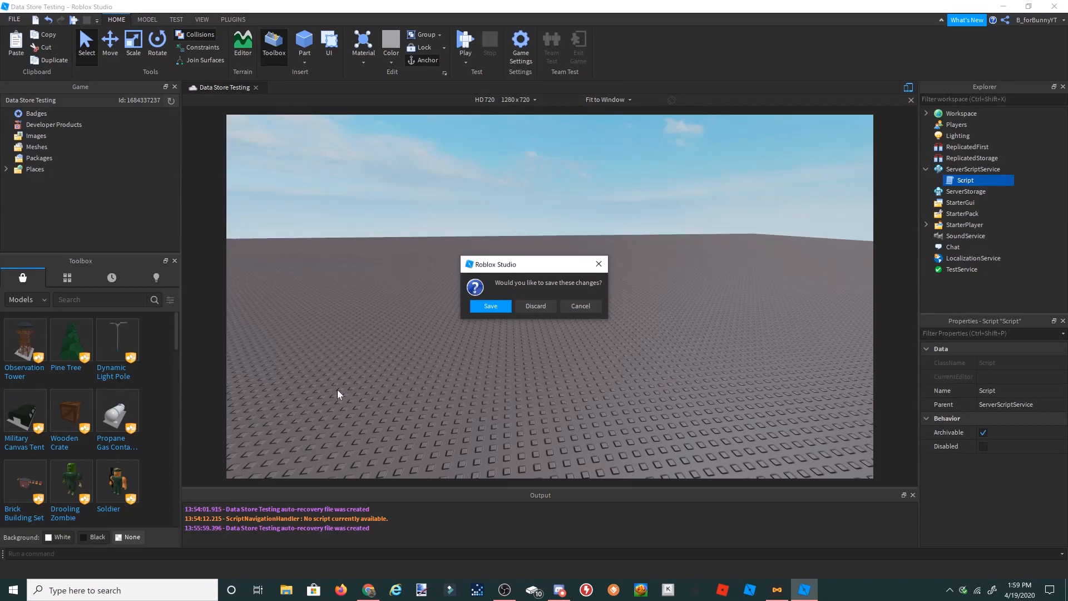
click(535, 305)
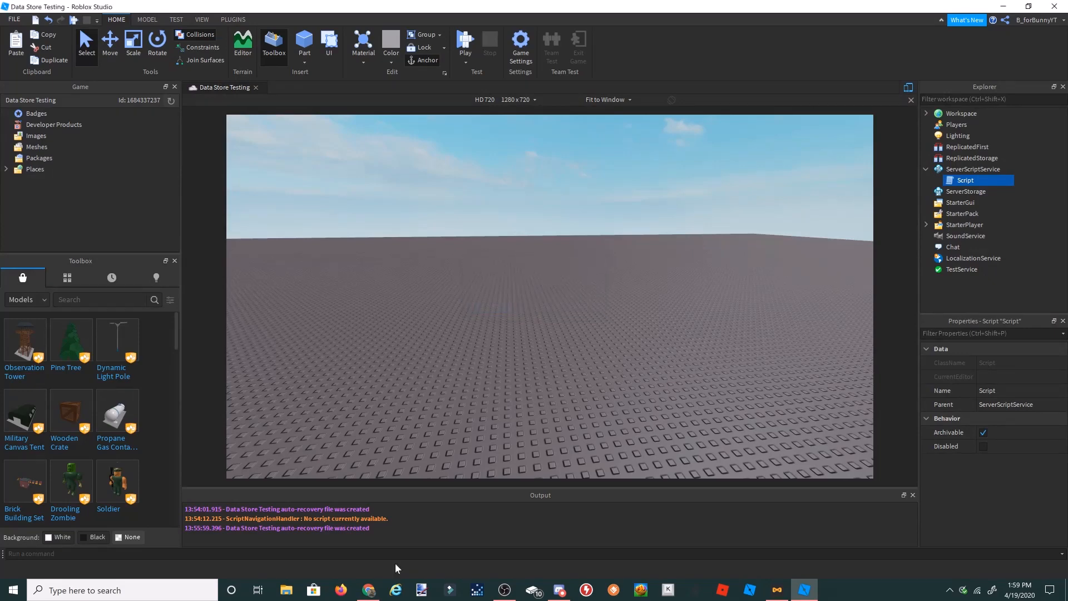
click(368, 590)
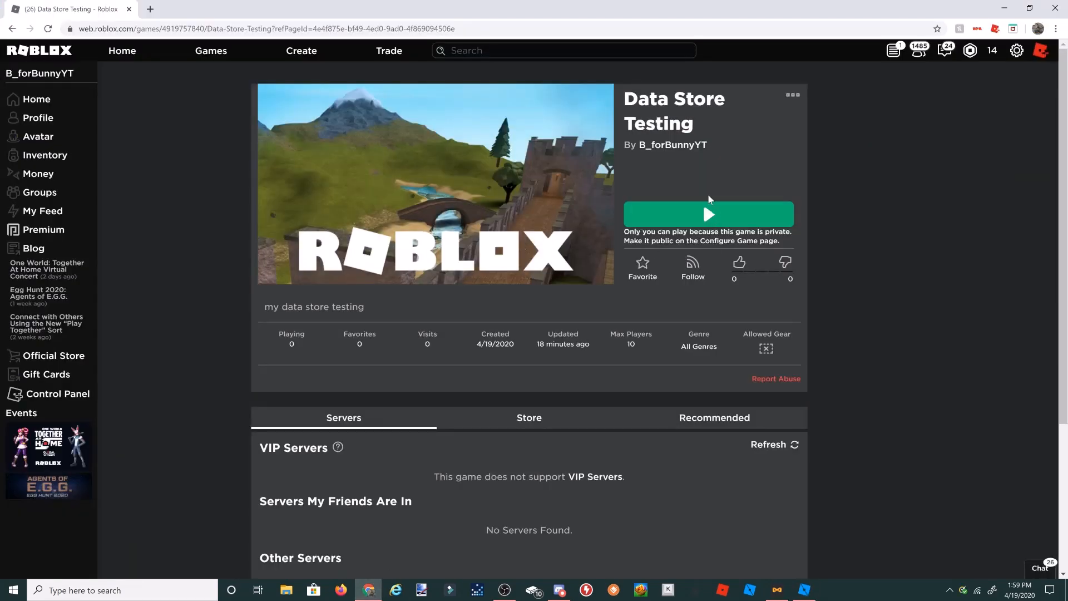
mouse_move(709, 214)
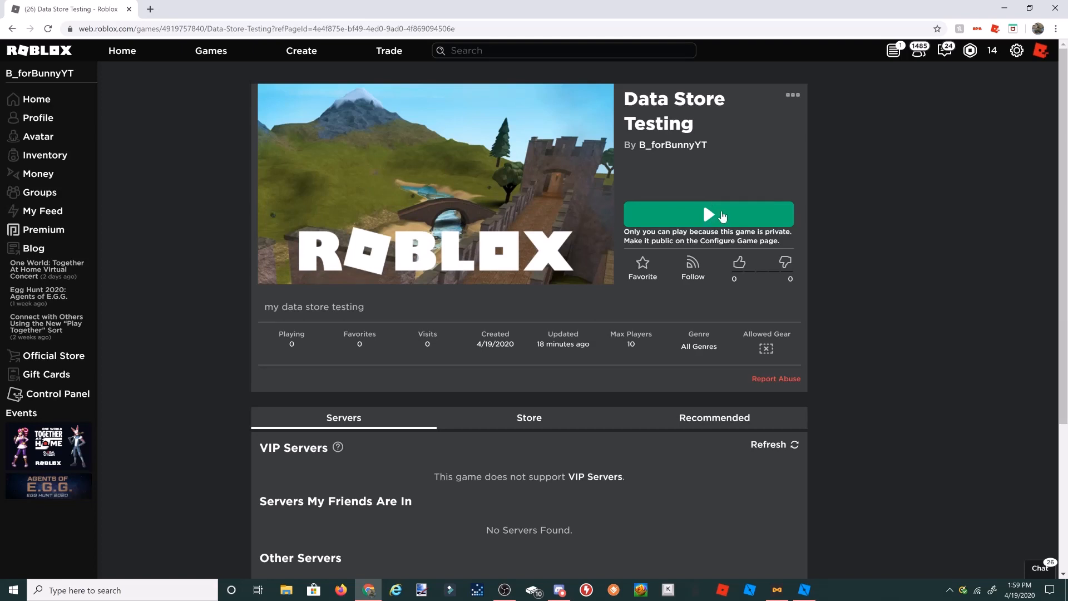
Step: Launch the Data Store Testing game from its Roblox page
click(707, 213)
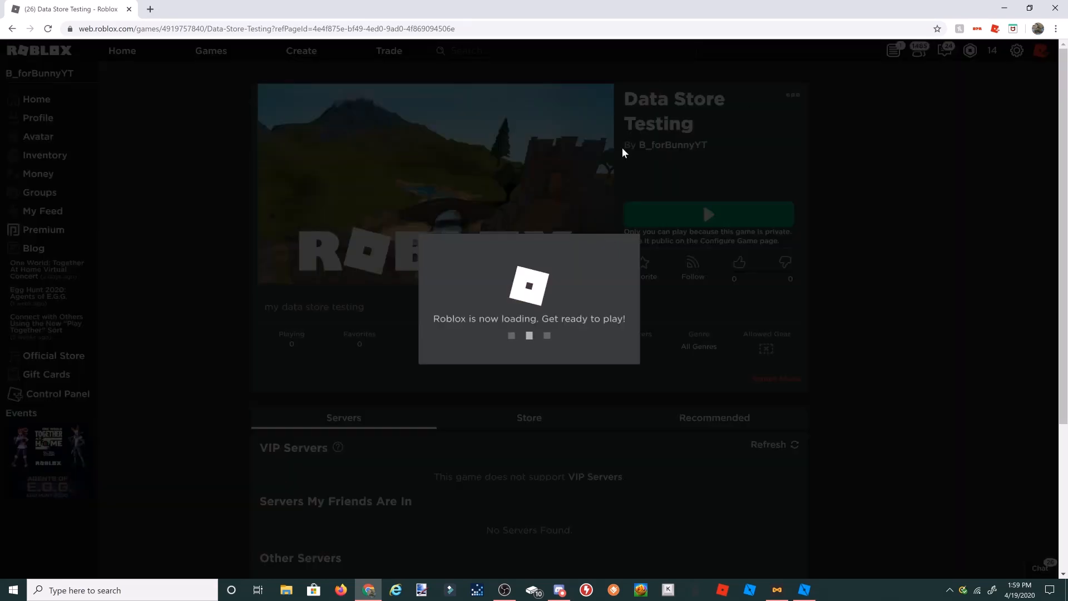
mouse_move(541, 108)
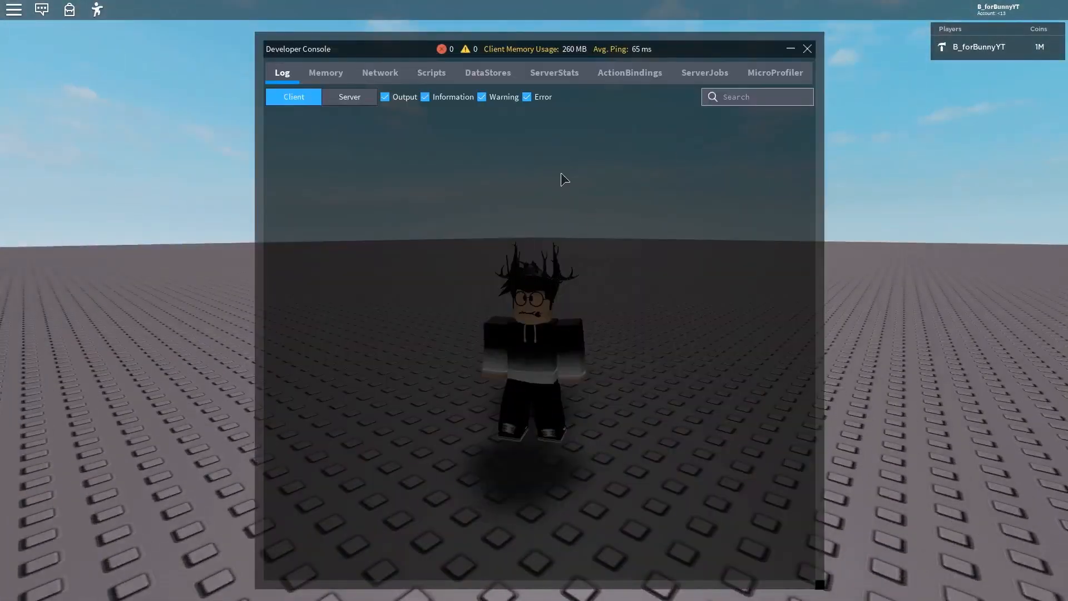
mouse_move(419, 77)
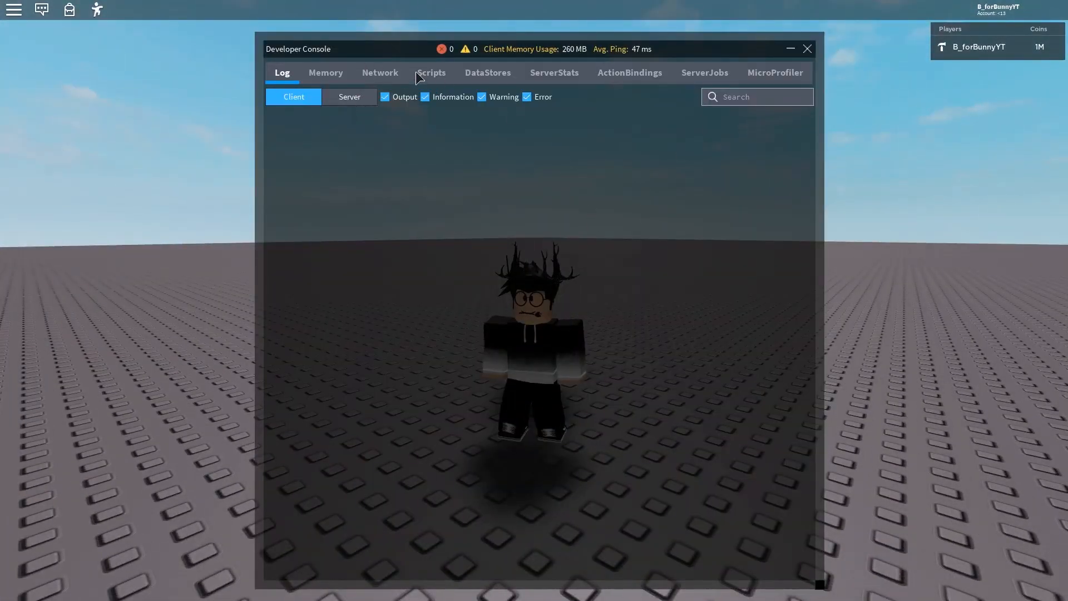
Step: Bring up the Developer Console's Log view with the Server-side log and command line
click(487, 72)
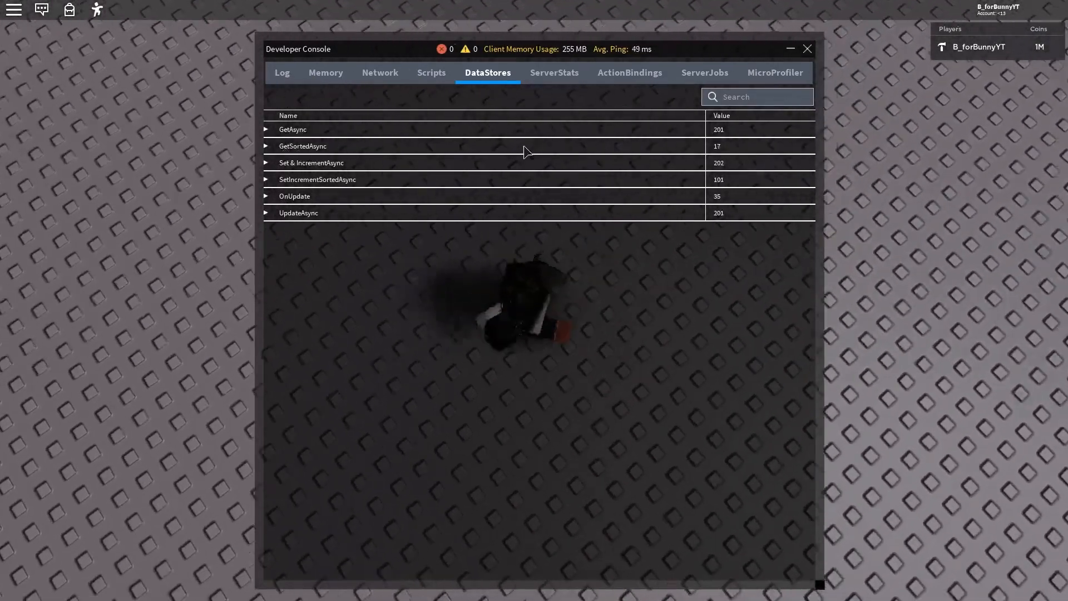
click(265, 146)
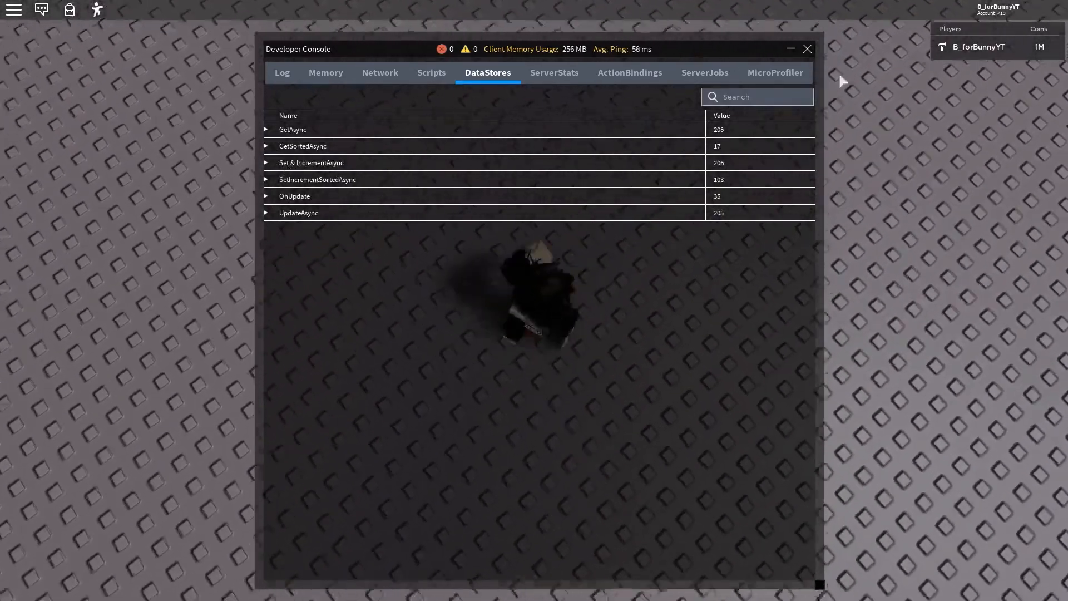
click(554, 73)
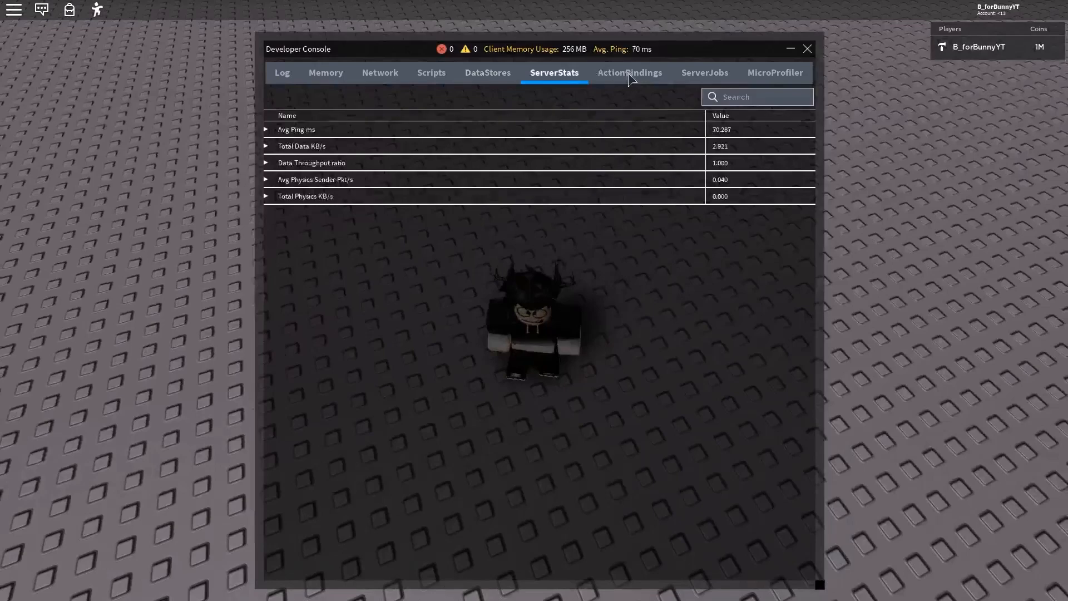
click(704, 73)
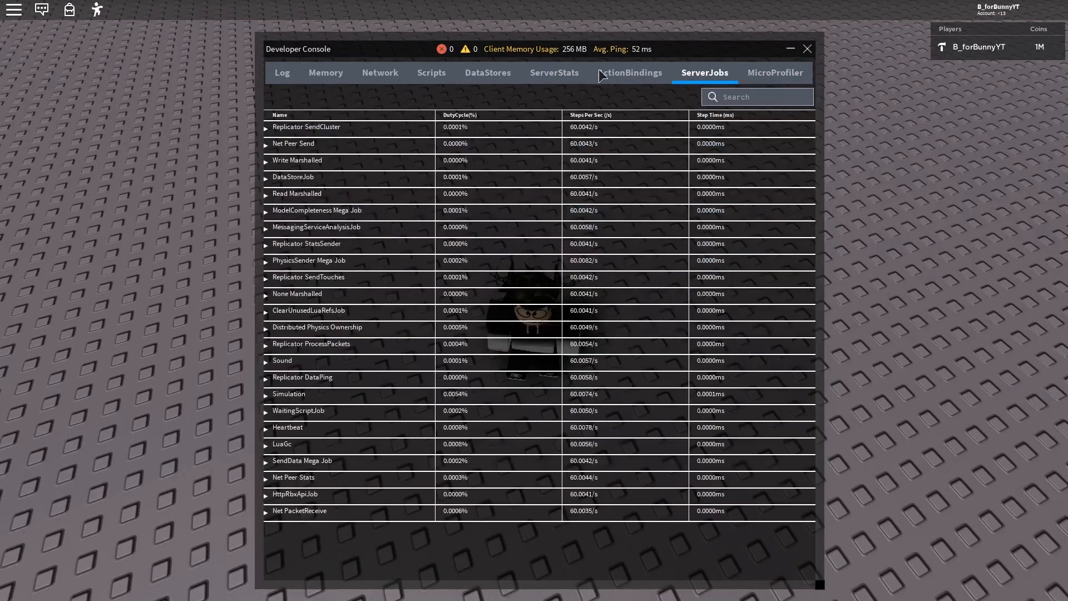
click(280, 74)
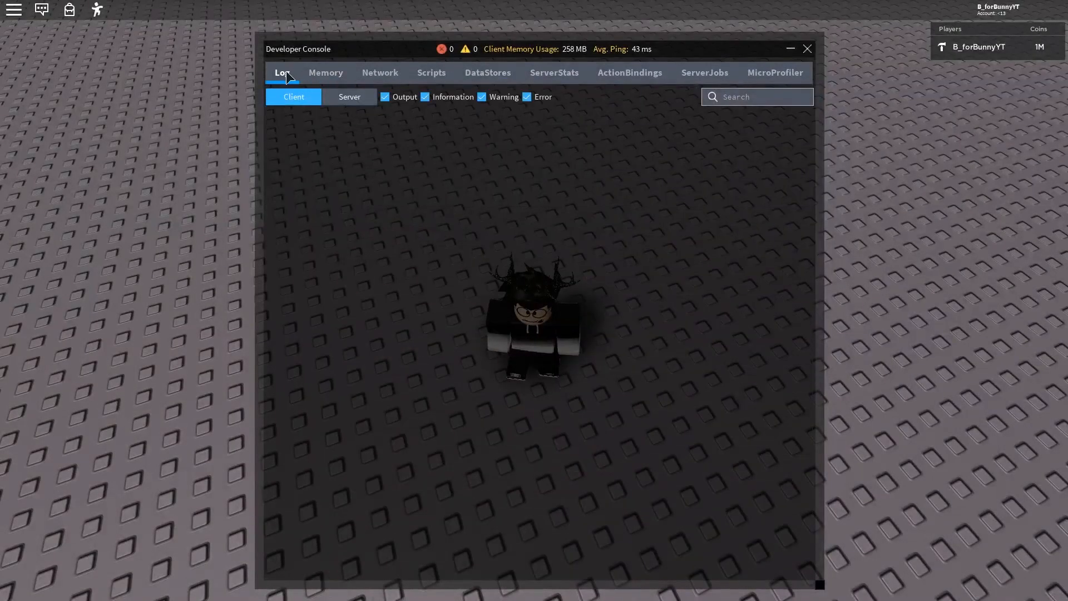
click(348, 95)
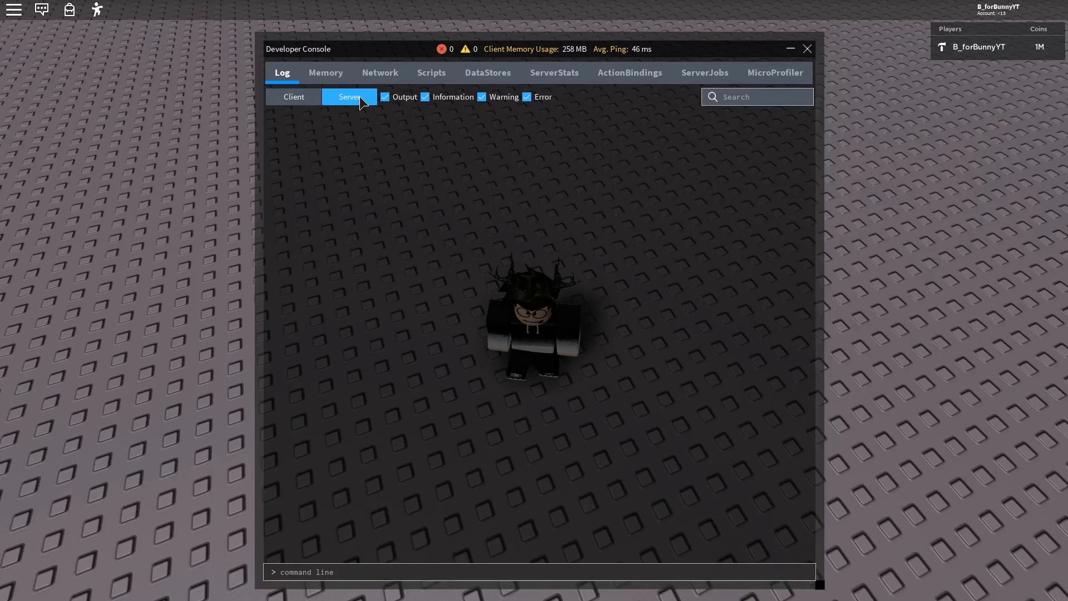
Step: Enter the server command game.Players.forBunnyYT.leaderstats.Coins.Value = 10
text(game.Players.B_)
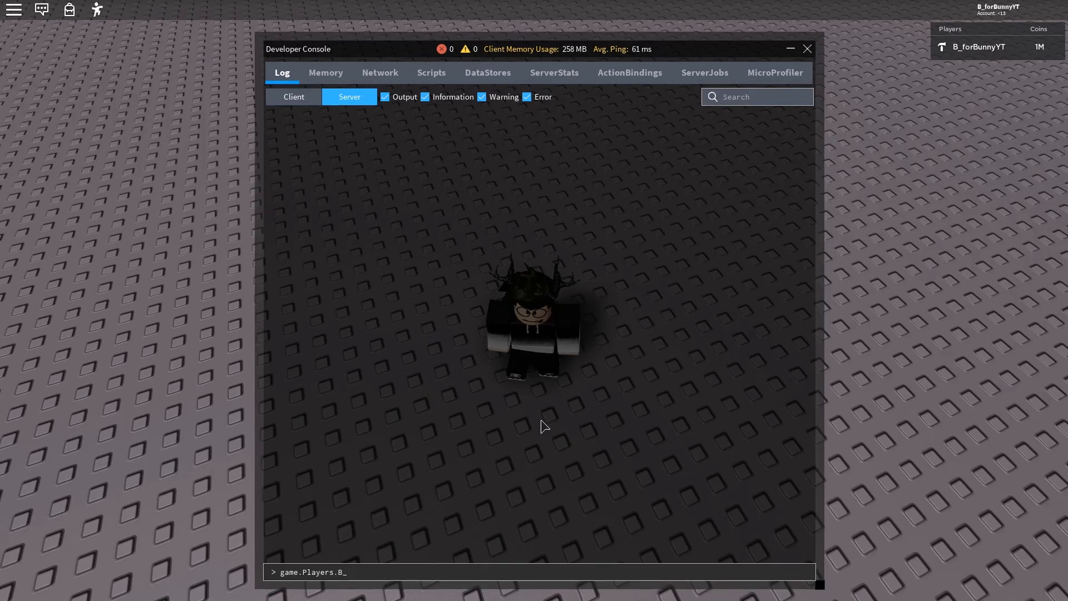
text(forBunnyYT)
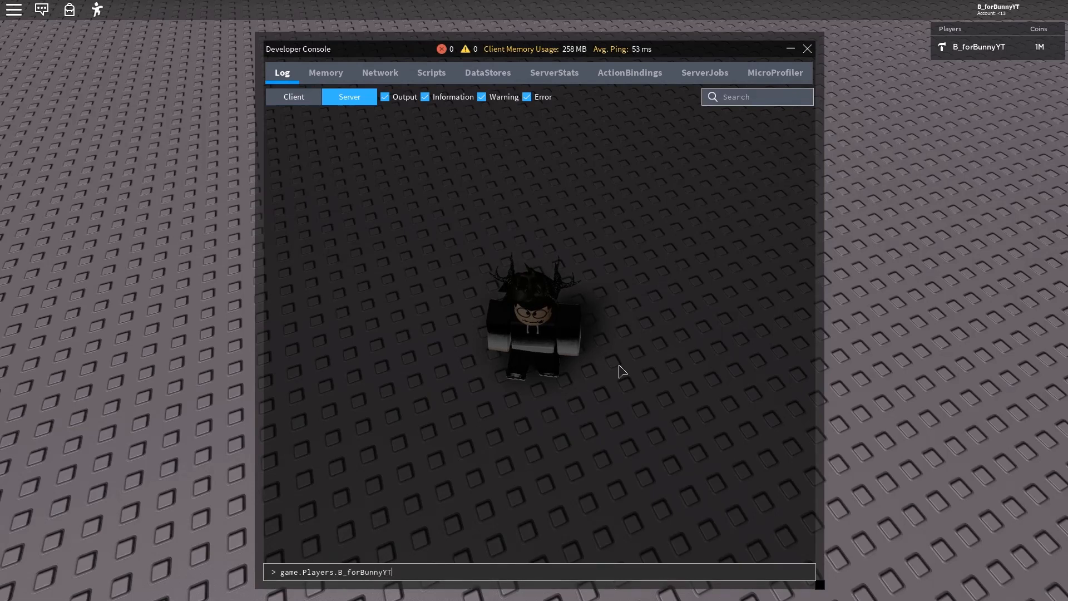
mouse_move(838, 397)
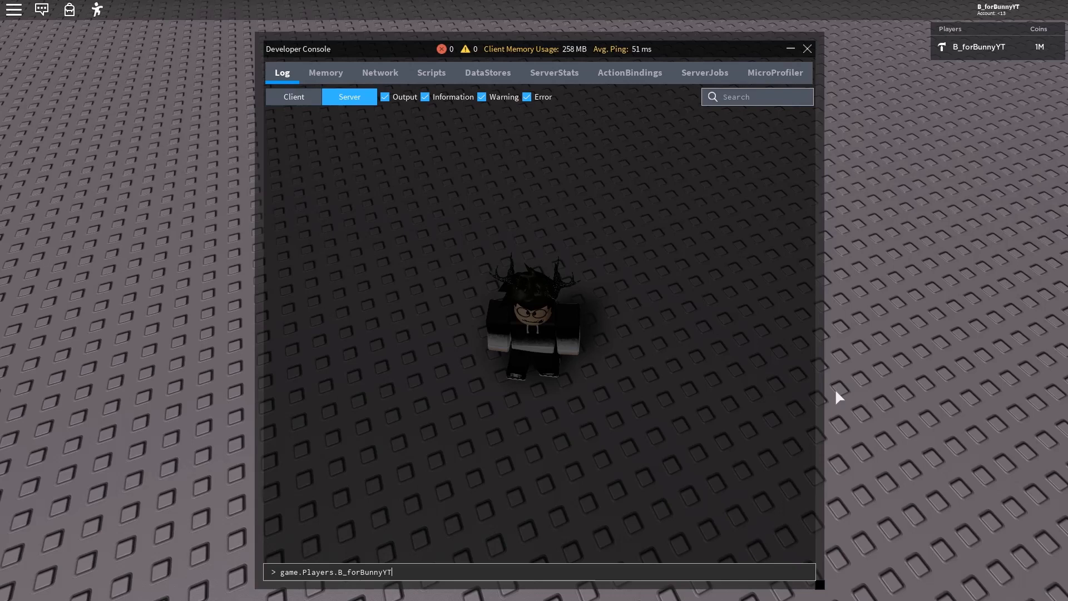
text(.leaders)
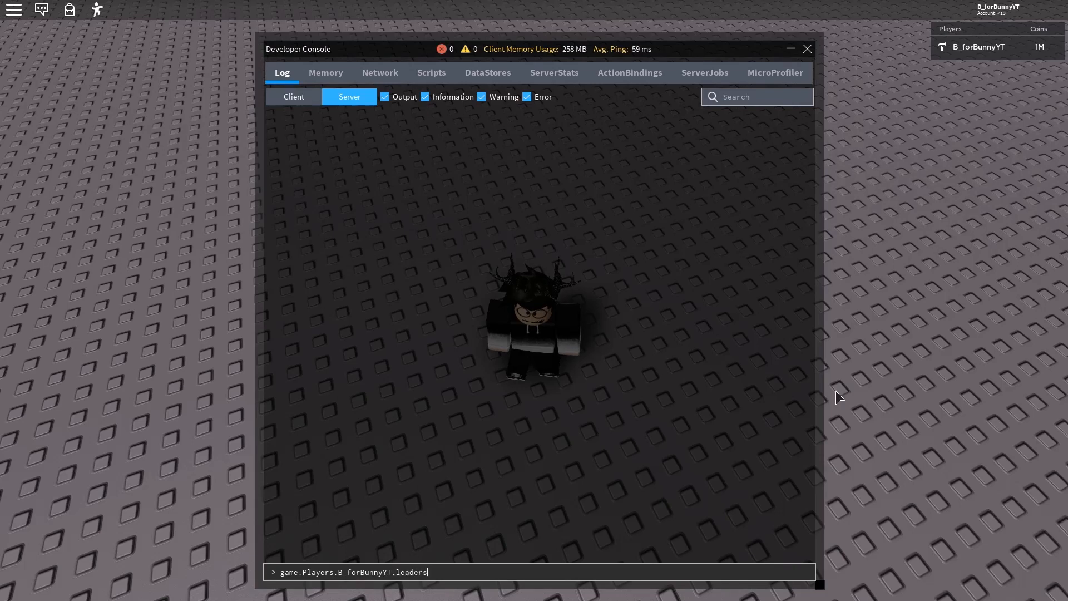
text(tats.)
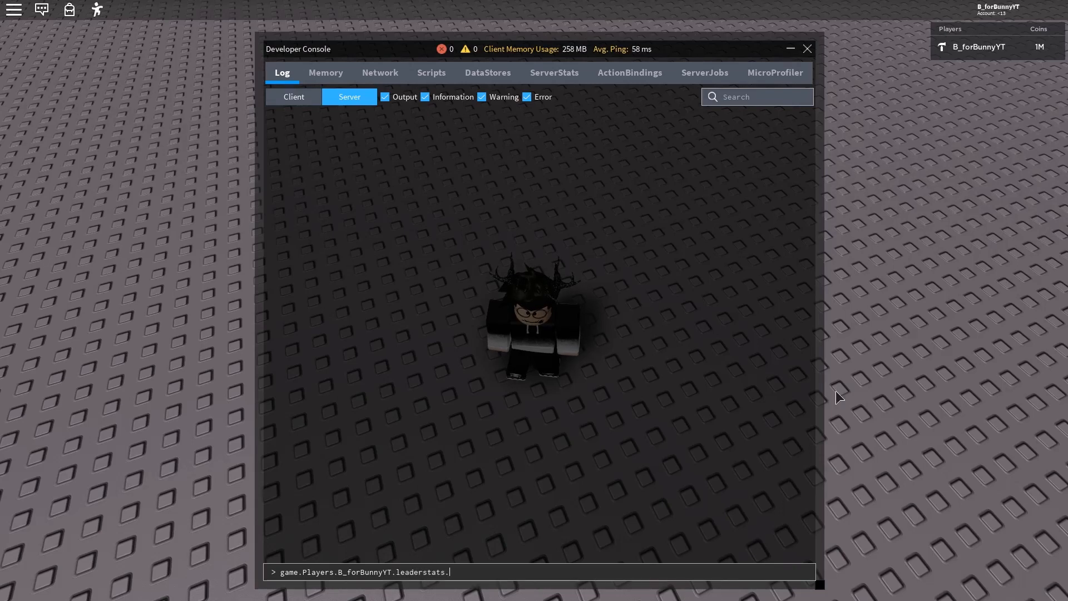
text(Coi)
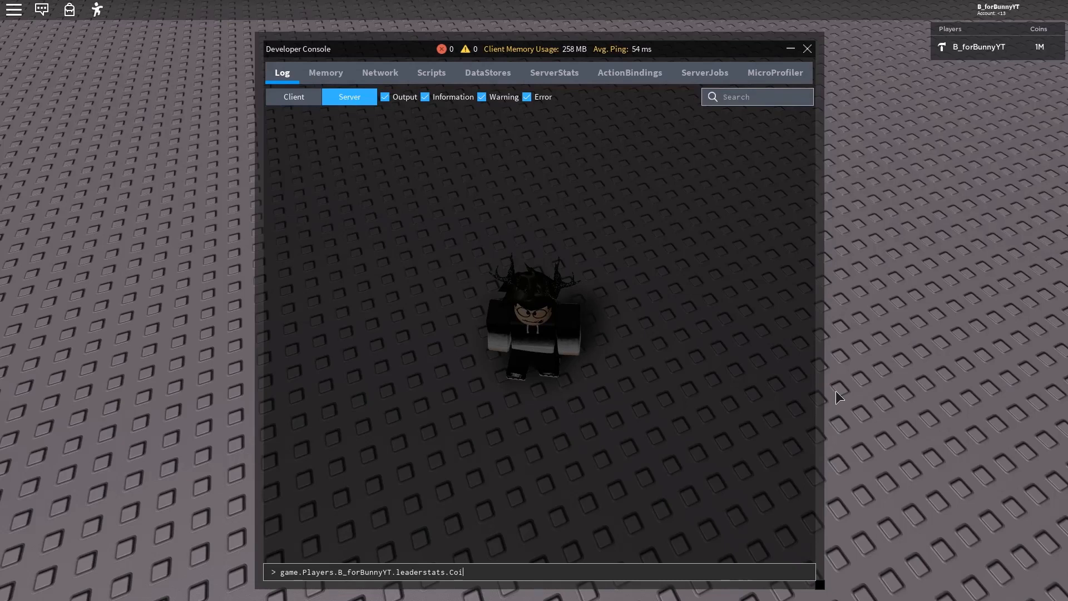
text(ns)
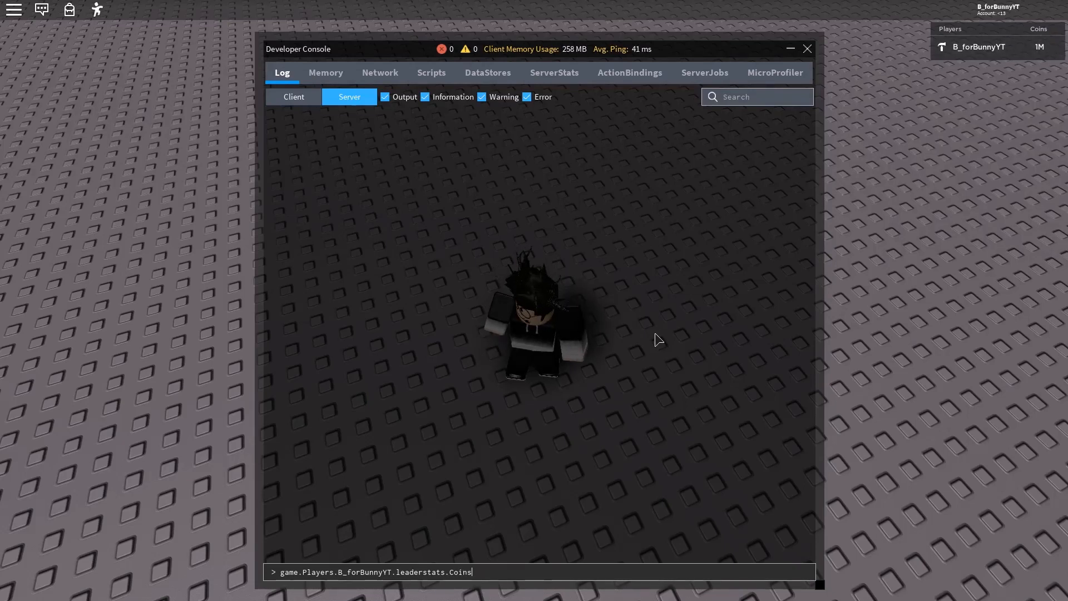
text(.Value =)
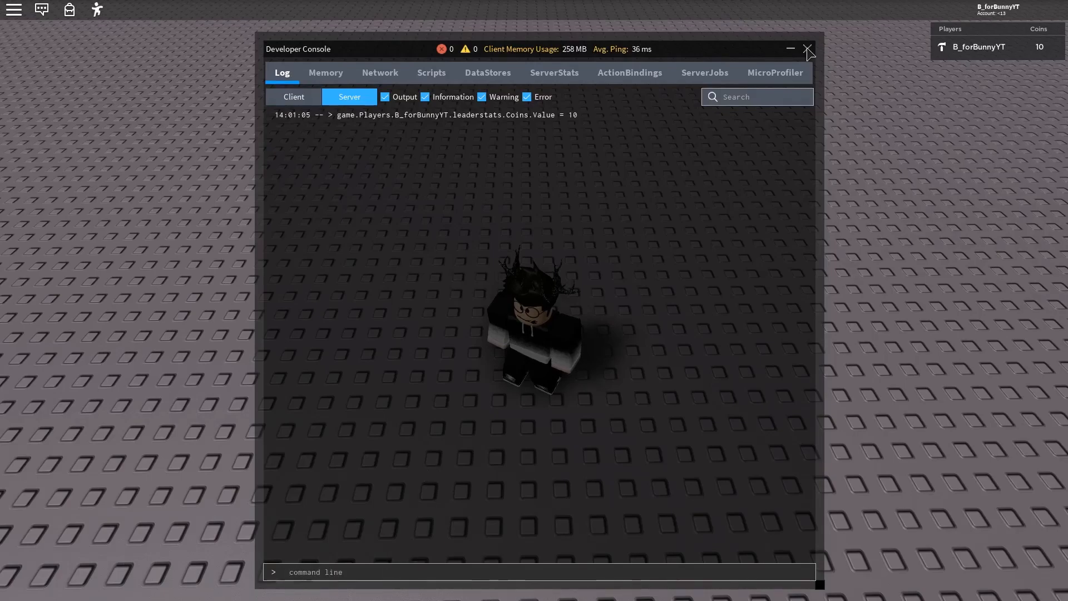
Step: Close the console and leave the game session
click(808, 49)
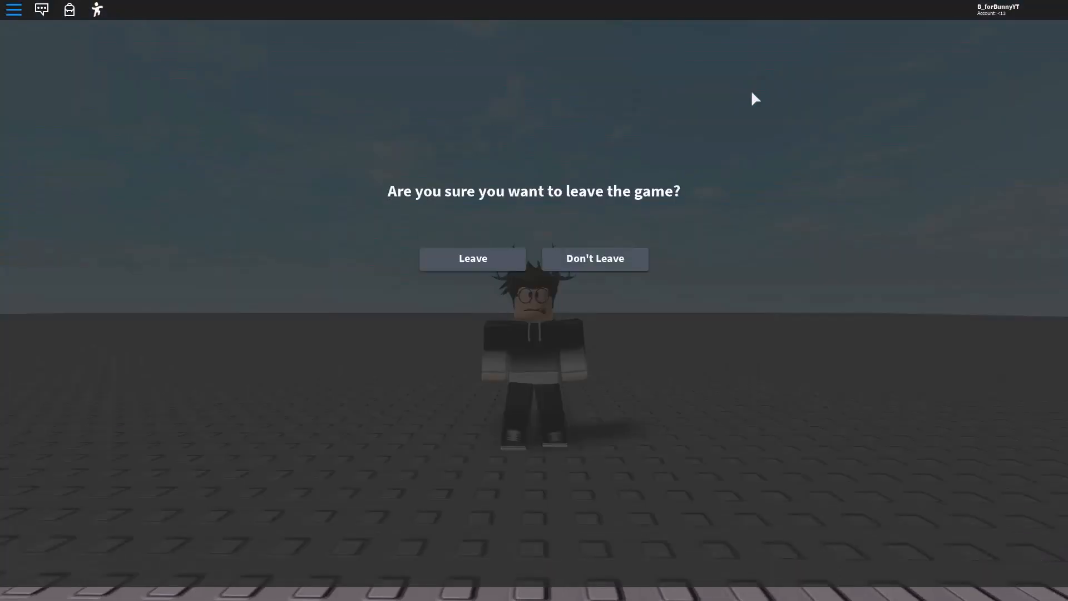
click(472, 258)
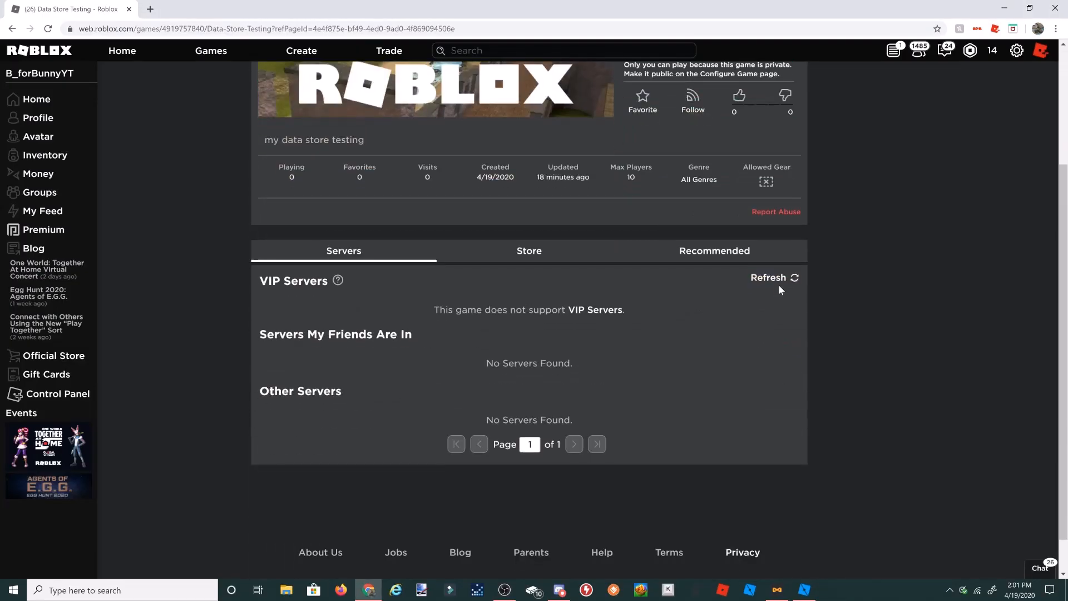
Step: Refresh the game's server list to show the running server
click(768, 277)
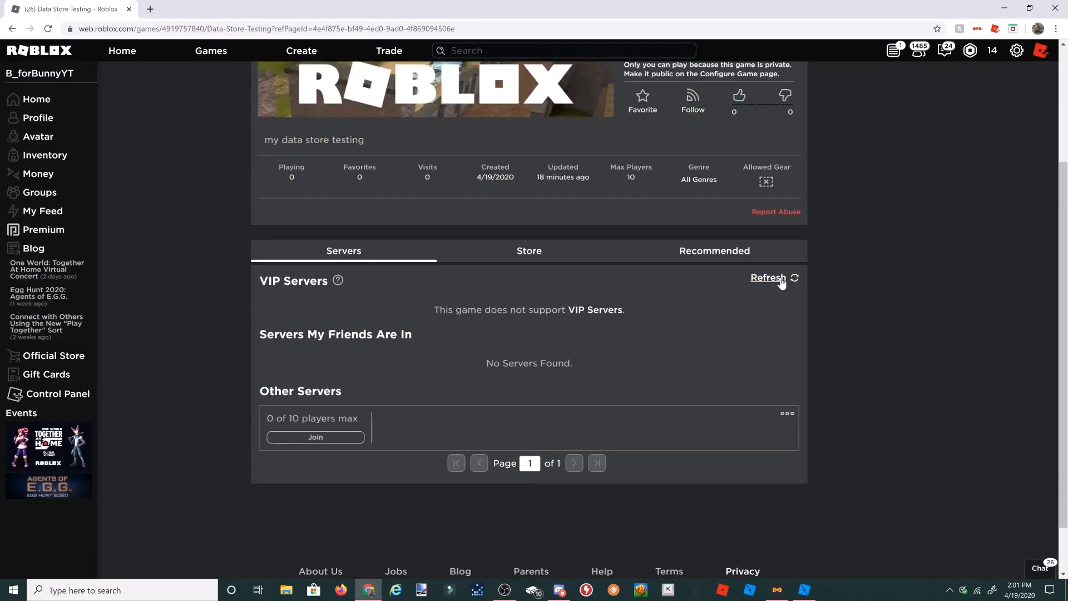
mouse_move(369, 448)
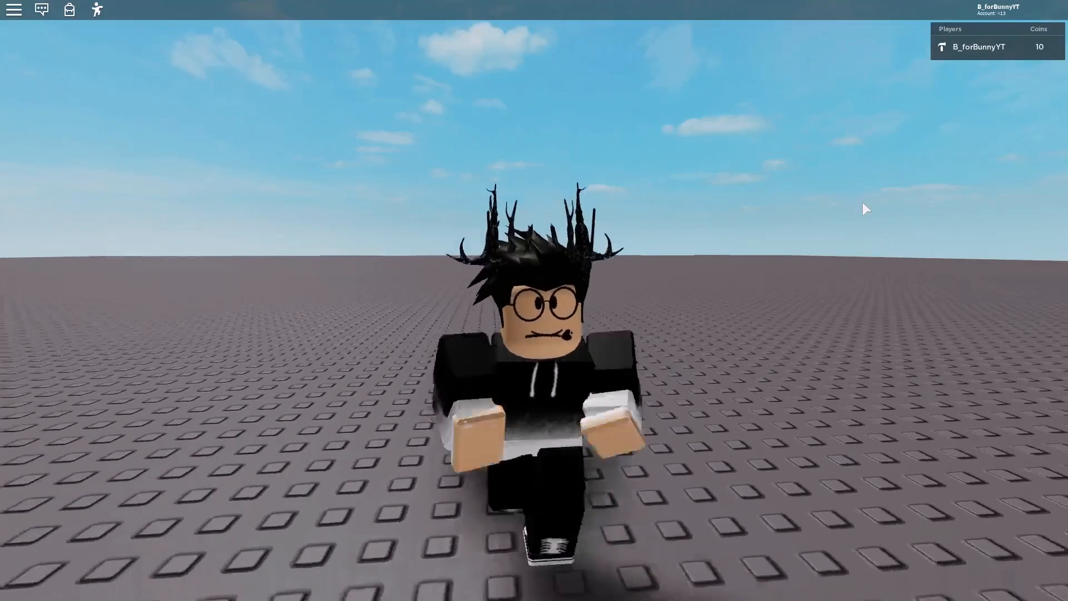
Step: After rejoining with 10 Coins intact, put '/e wave' in the chat box
click(41, 9)
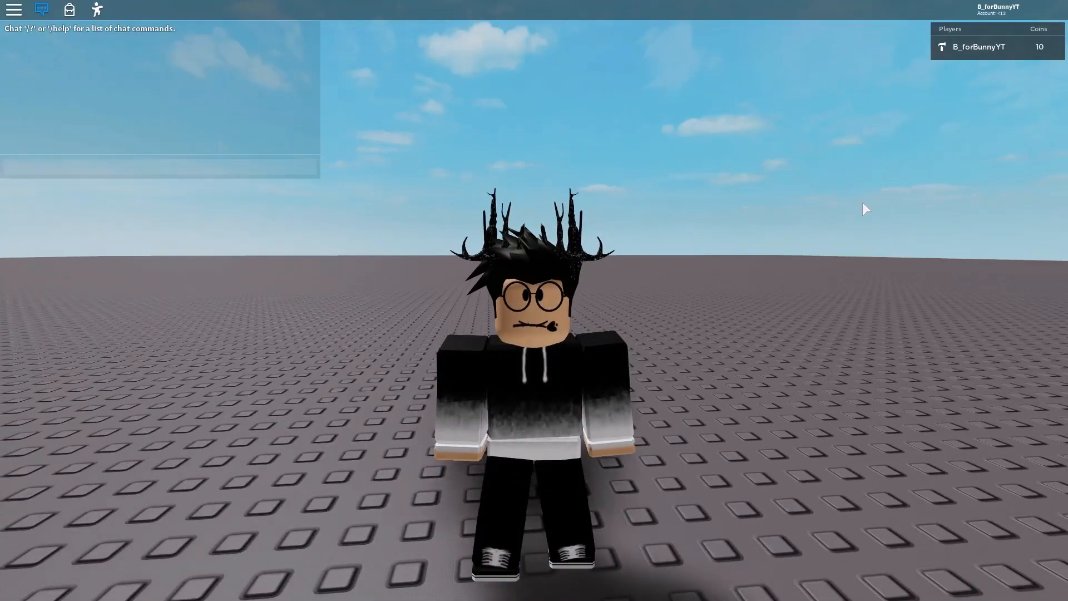
text(/e)
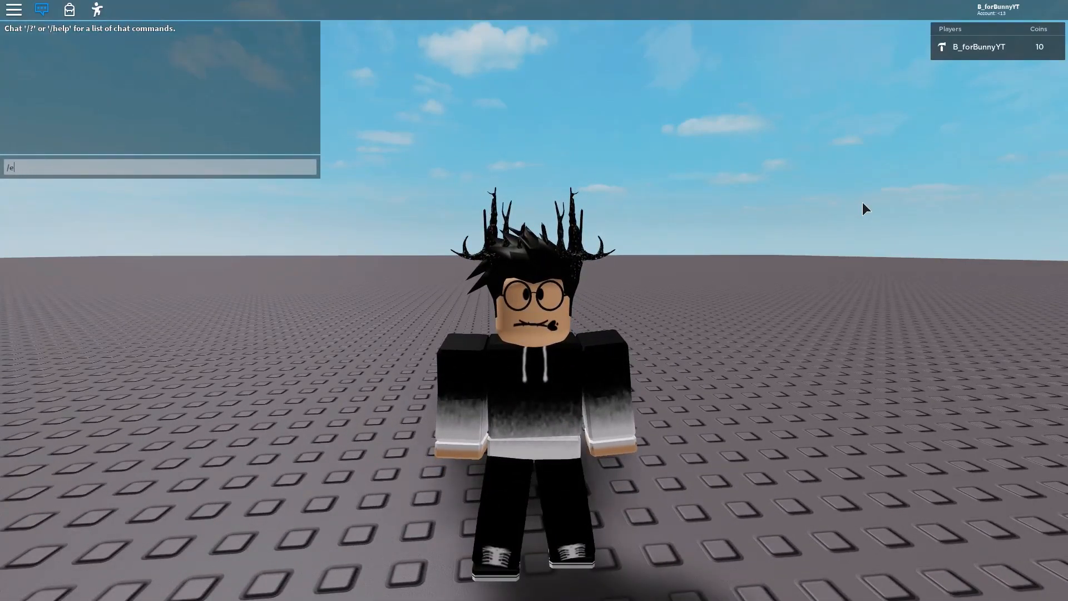
text(wave)
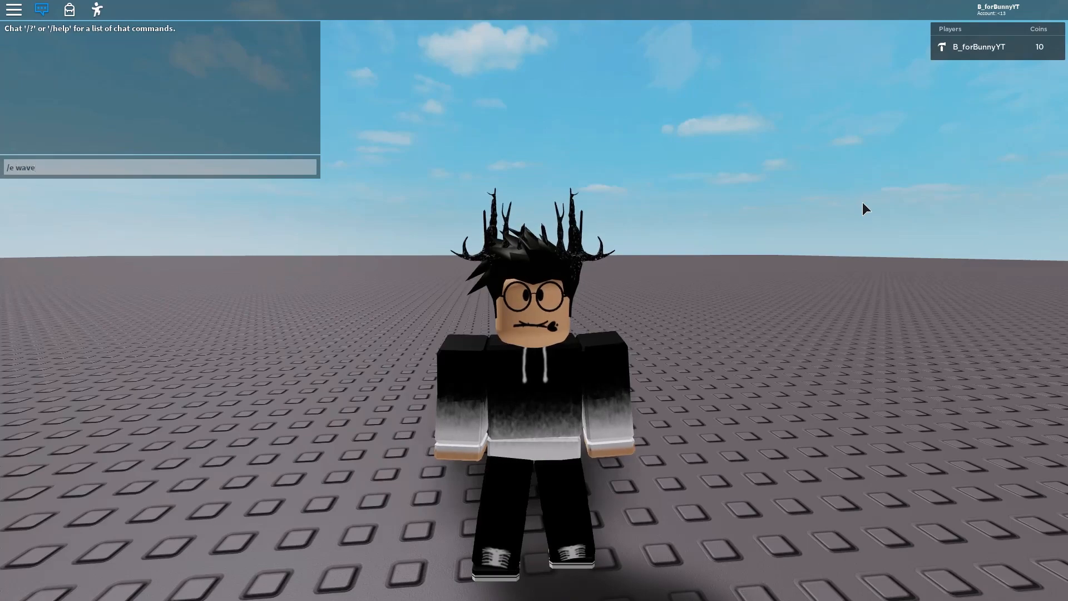